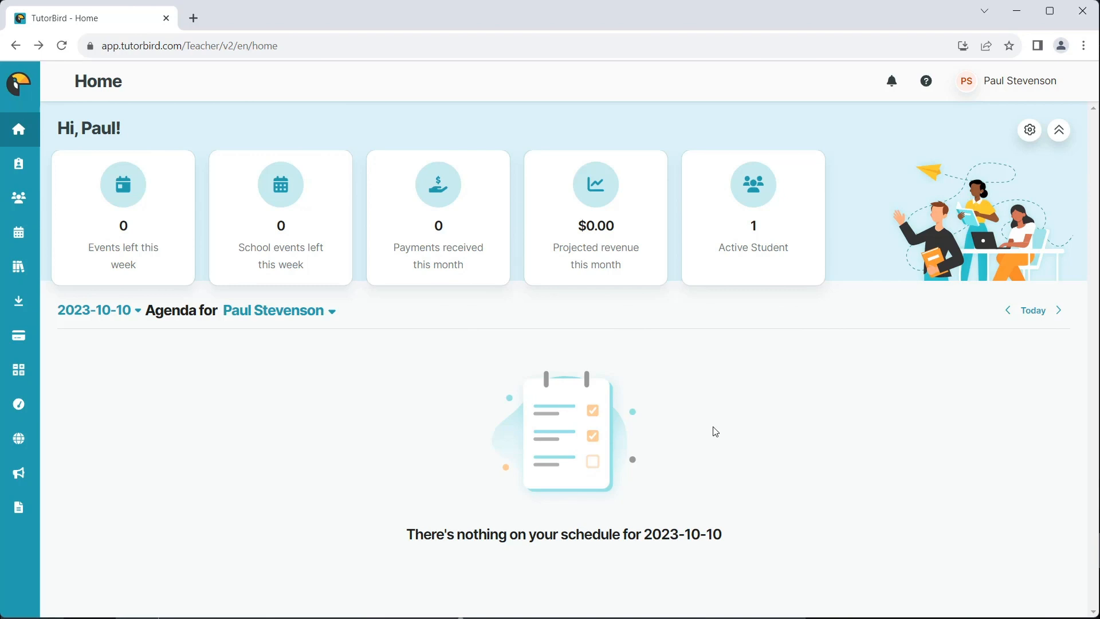
pyautogui.moveTo(272, 279)
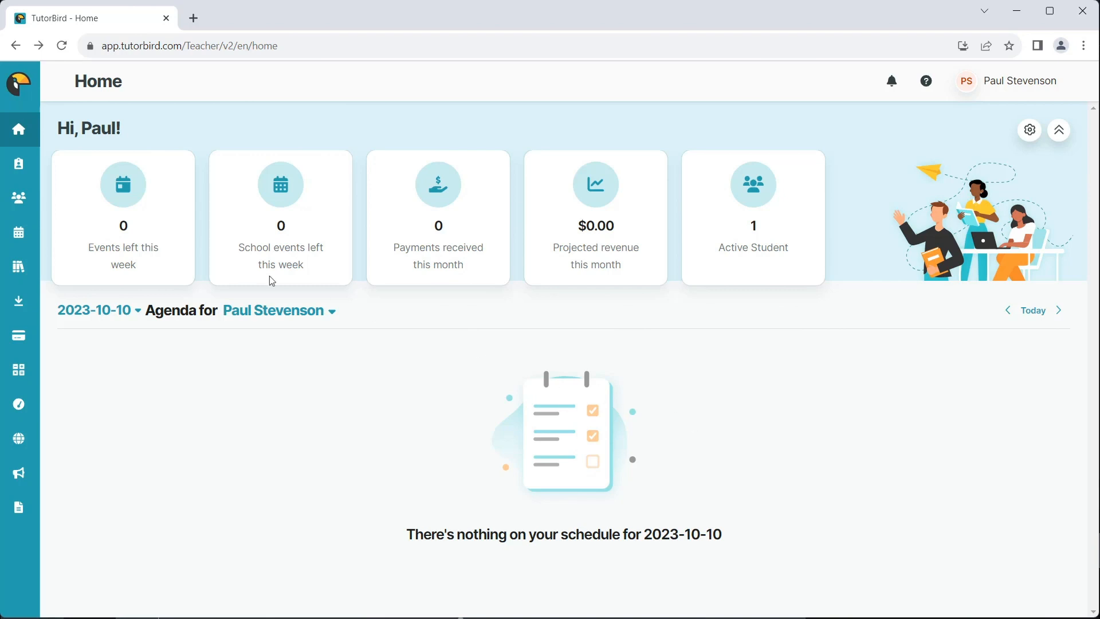
# Go to the Students list from the sidebar
pyautogui.click(19, 197)
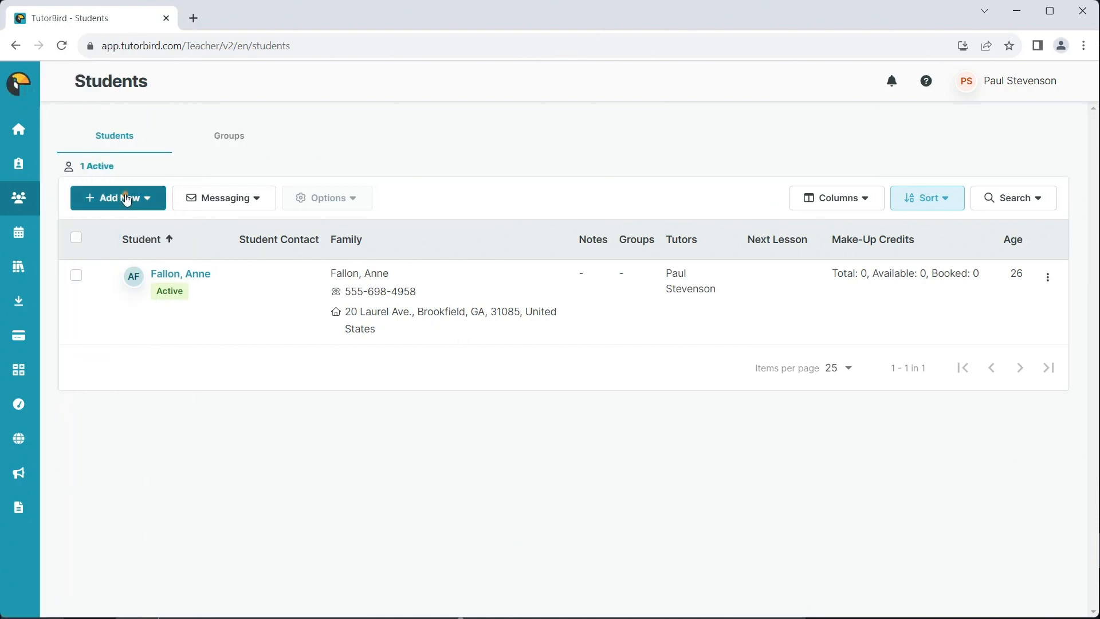
# Start a new student record from the Add New menu
pyautogui.click(118, 197)
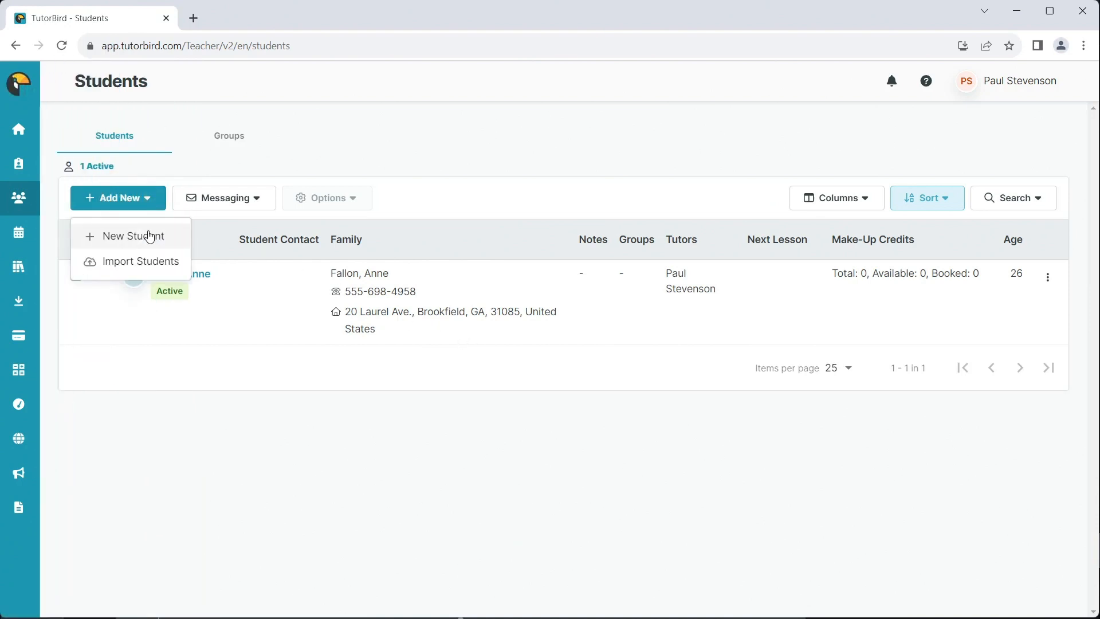
pyautogui.click(133, 236)
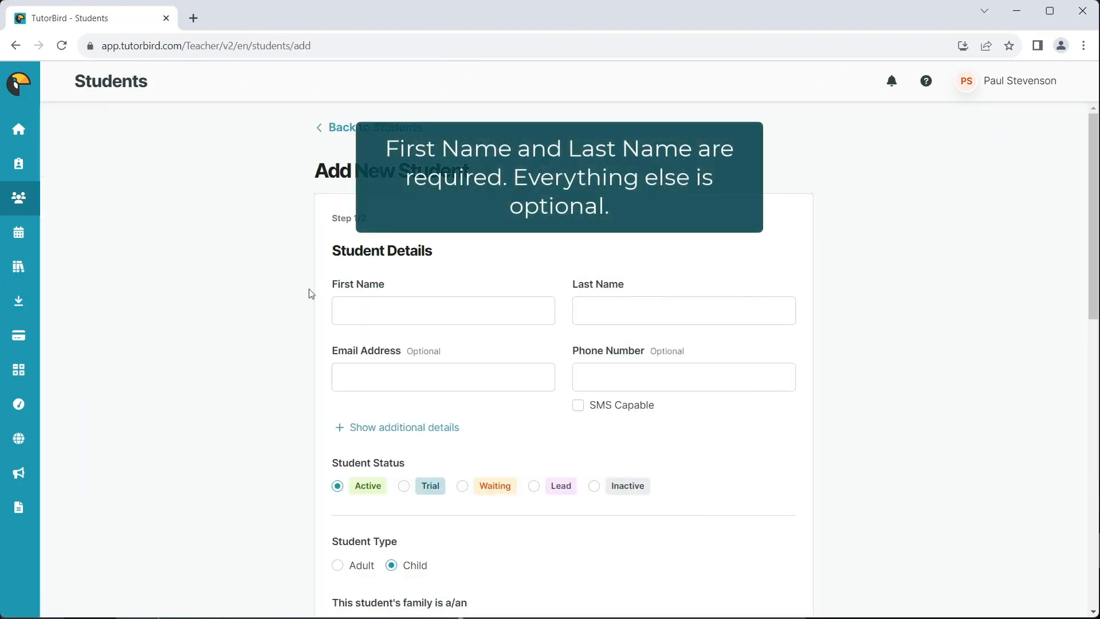
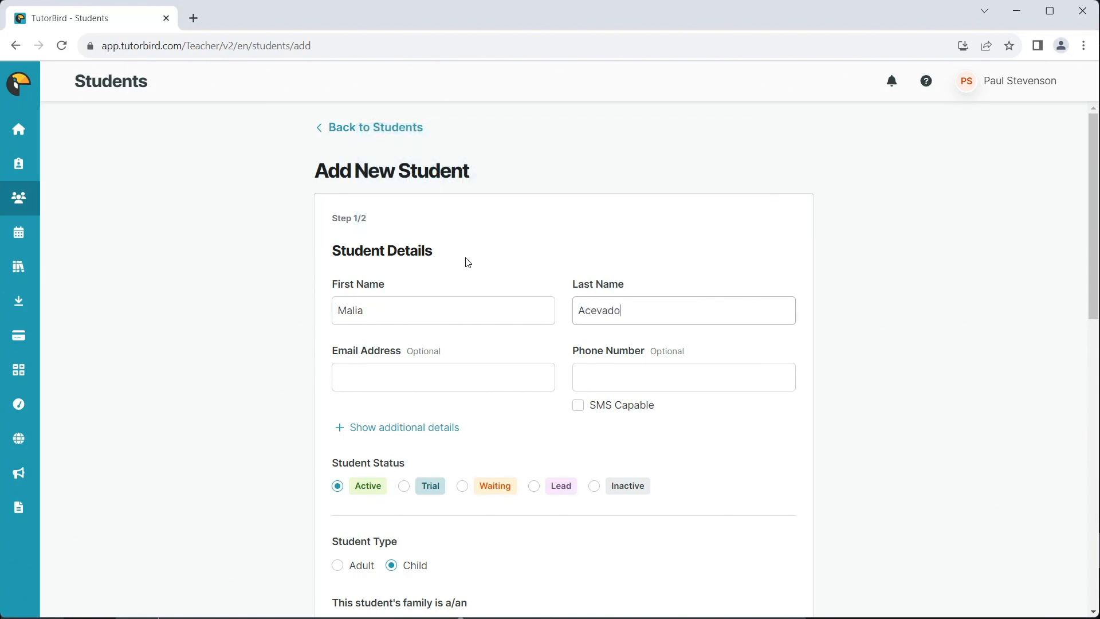
pyautogui.write('malia.12@example.')
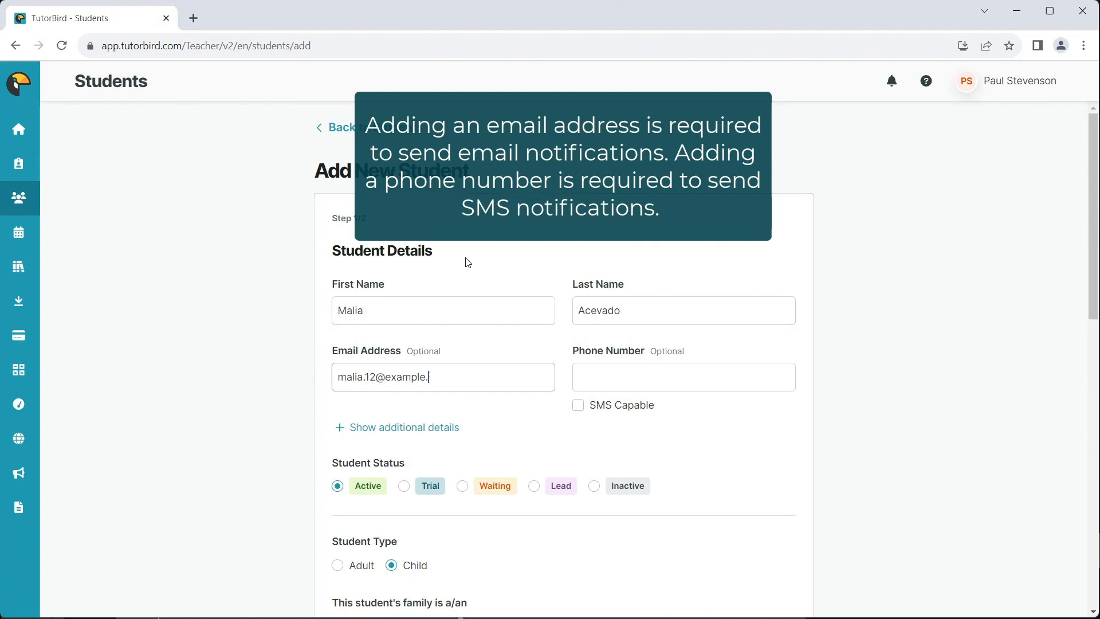
pyautogui.write('com')
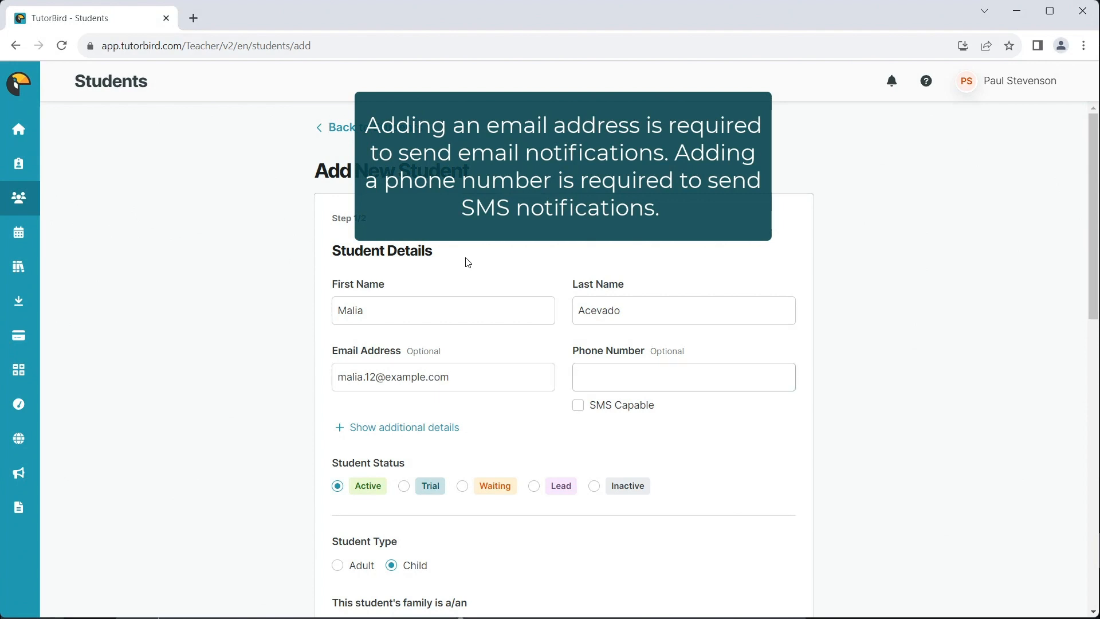
pyautogui.write('55586553')
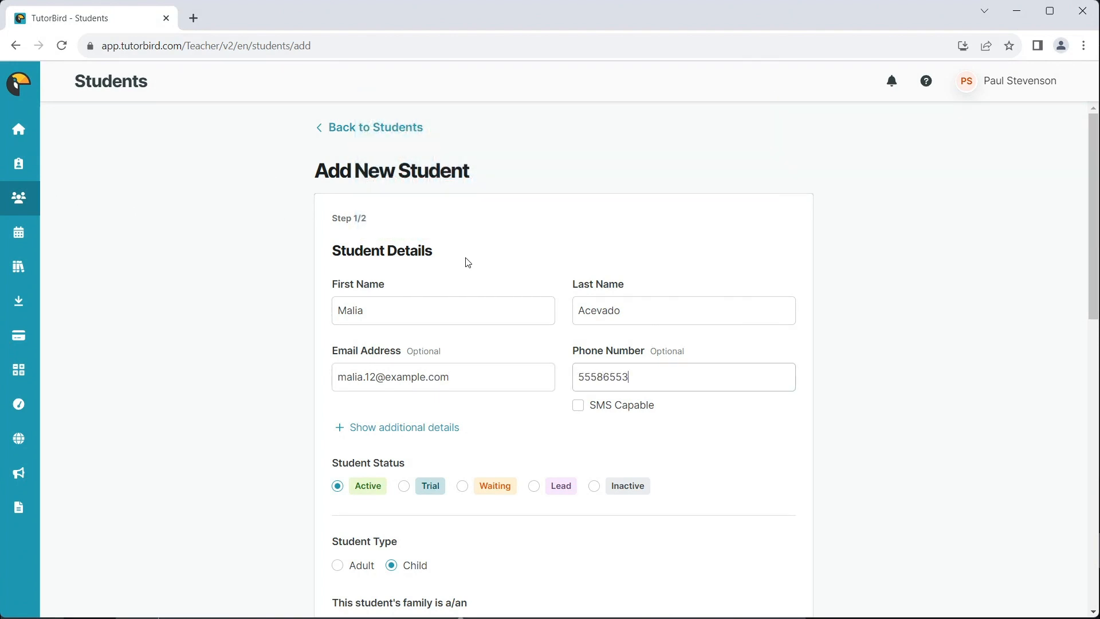
pyautogui.click(403, 426)
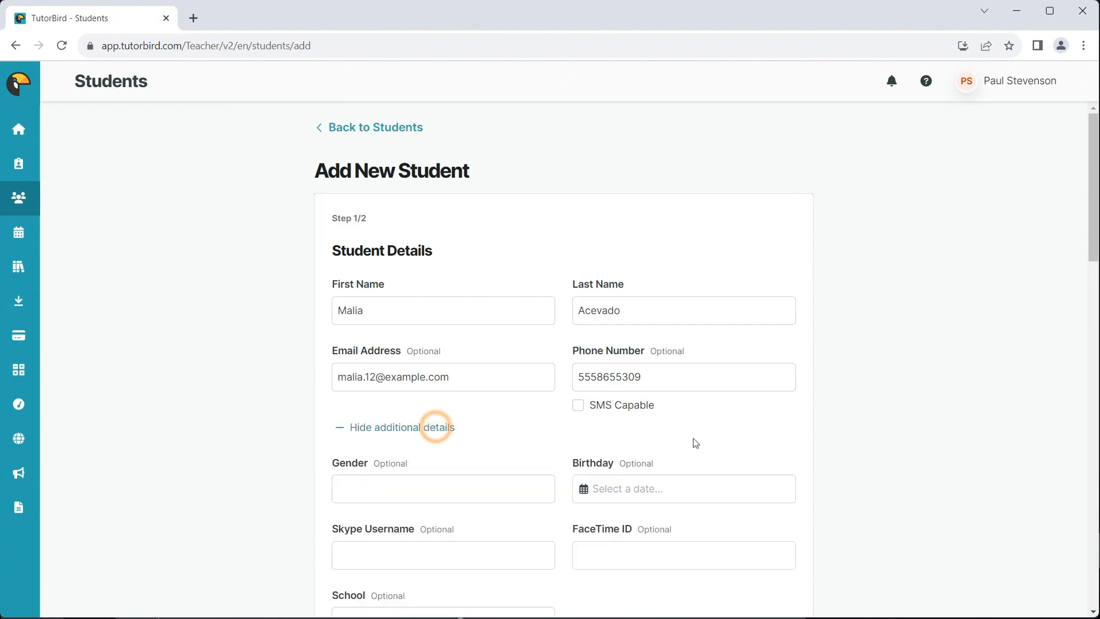
pyautogui.scroll(-3)
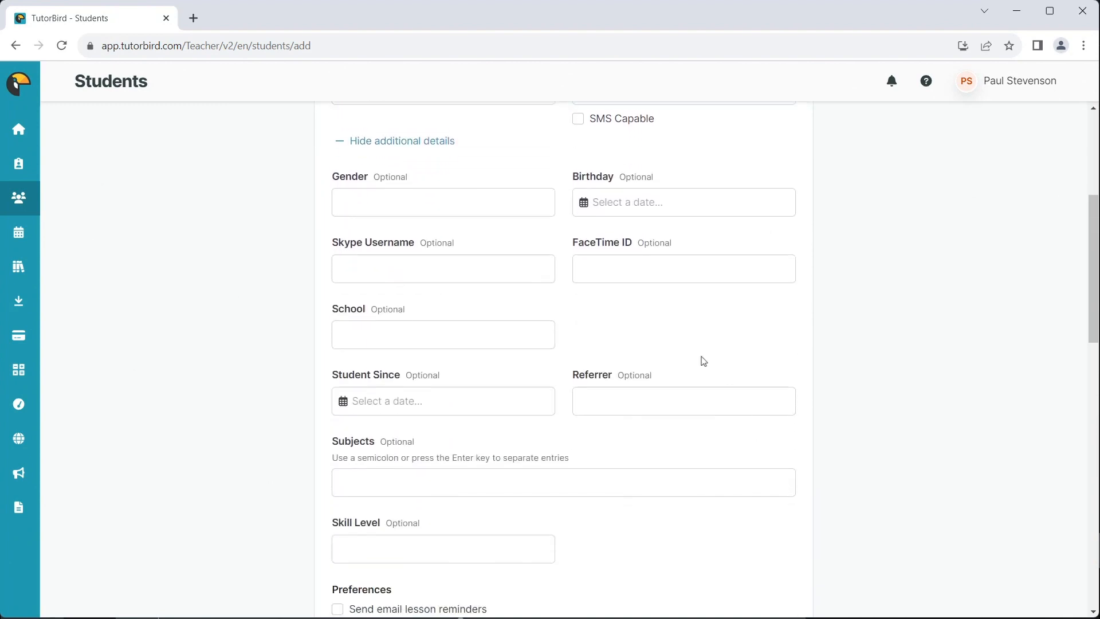
pyautogui.click(684, 202)
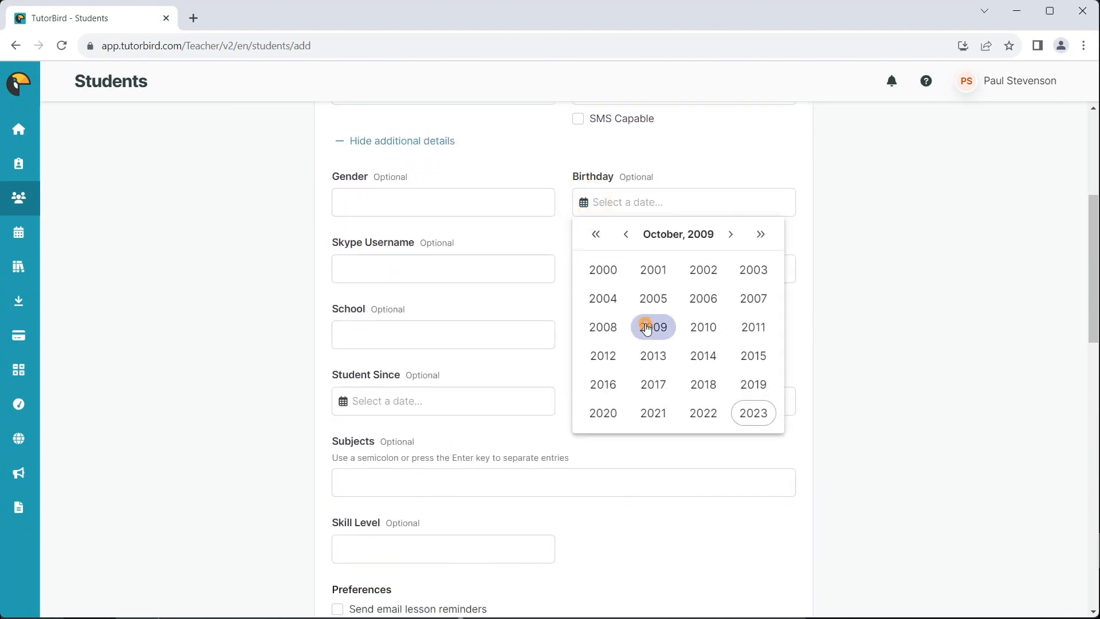
pyautogui.click(653, 328)
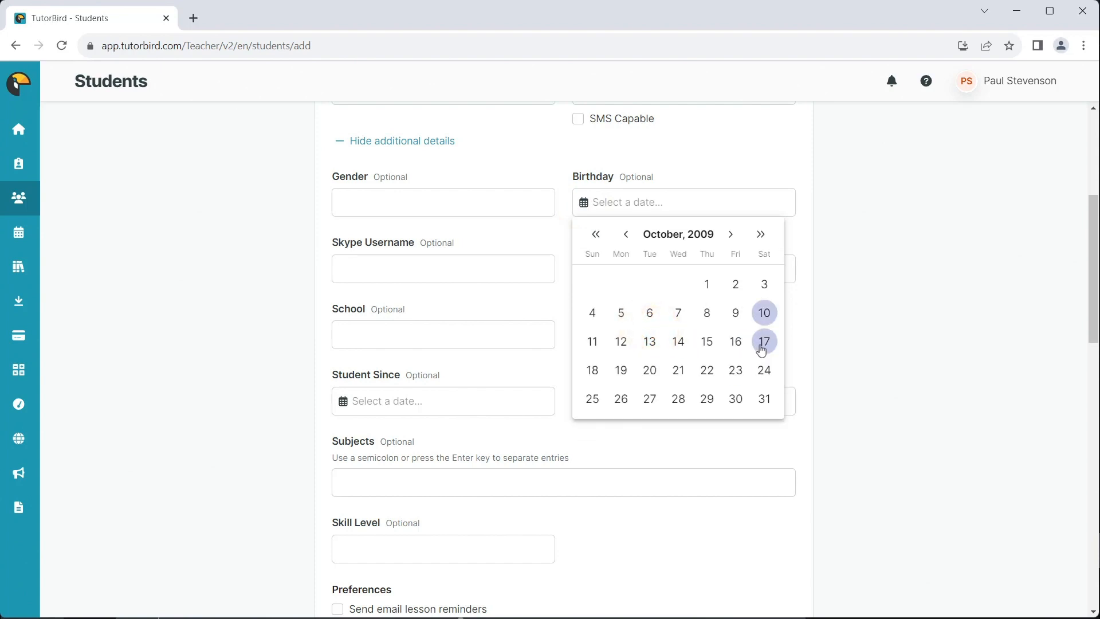
pyautogui.click(763, 341)
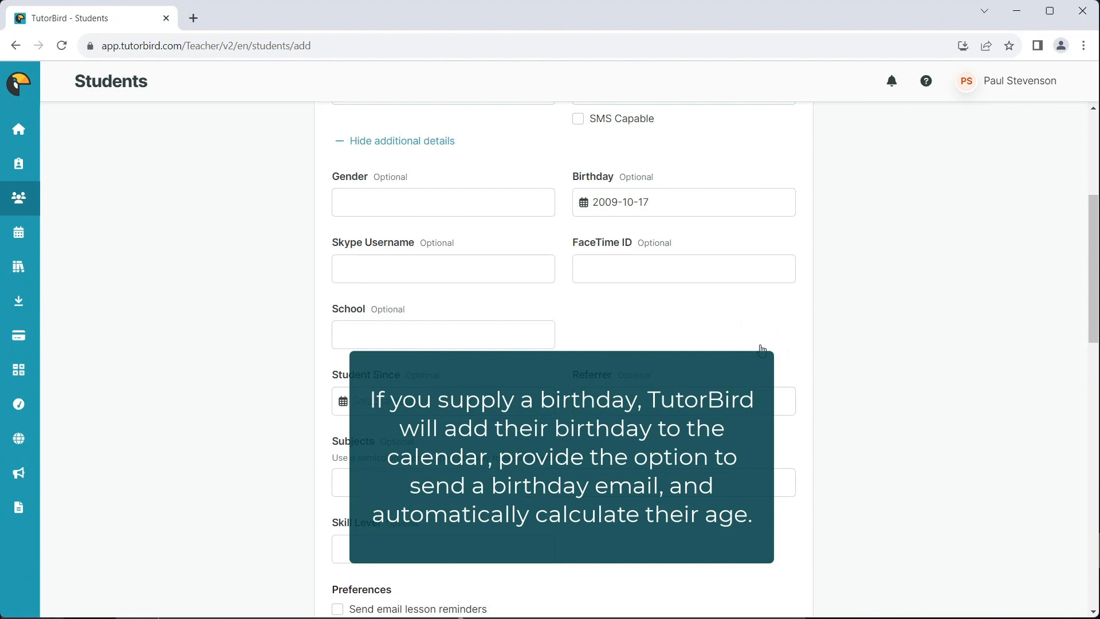
pyautogui.scroll(-3)
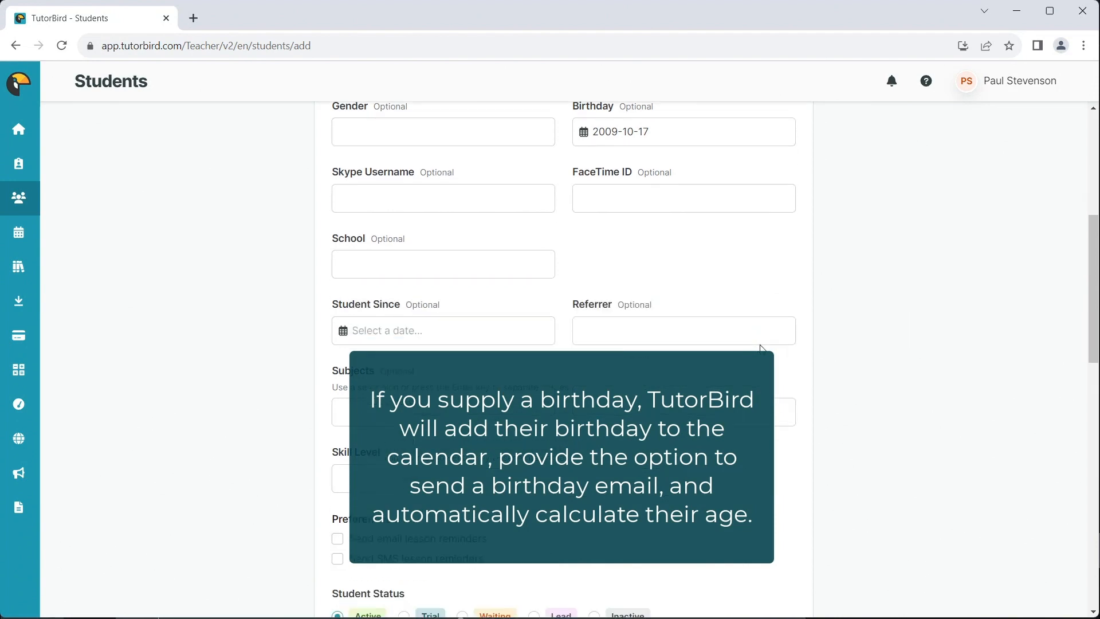
pyautogui.scroll(-3)
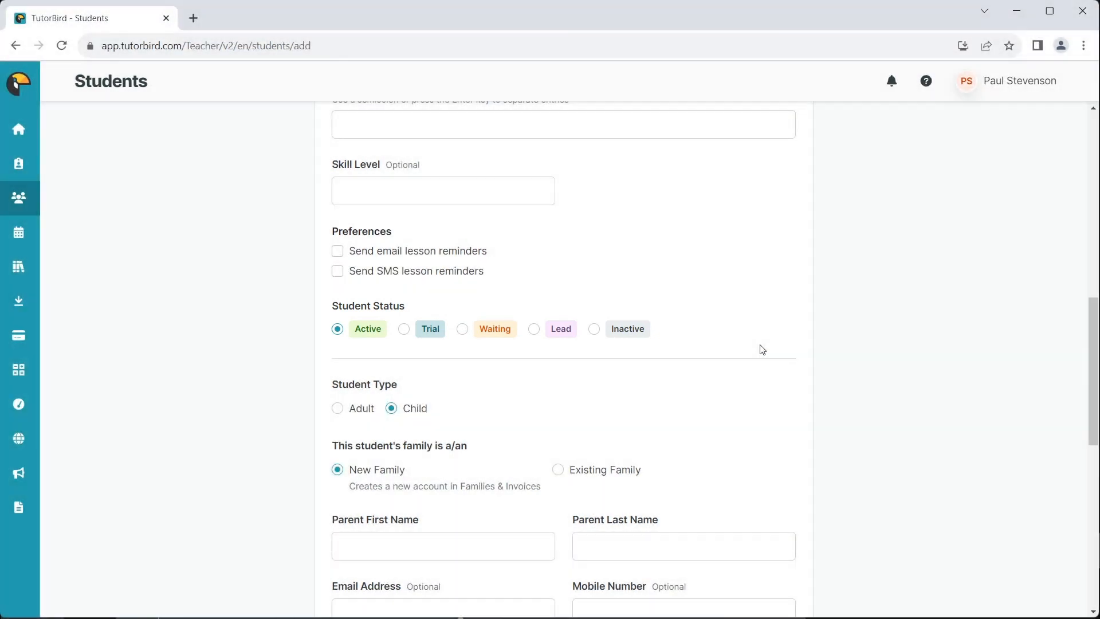
# Toggle the student type to Adult and back to Child
pyautogui.click(337, 408)
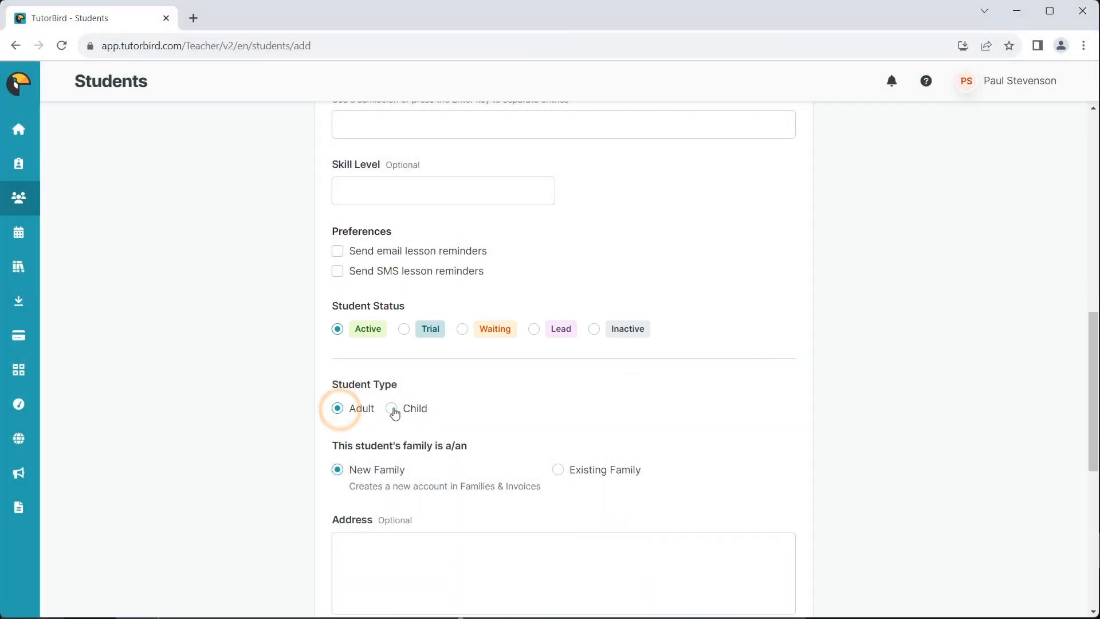
pyautogui.click(392, 407)
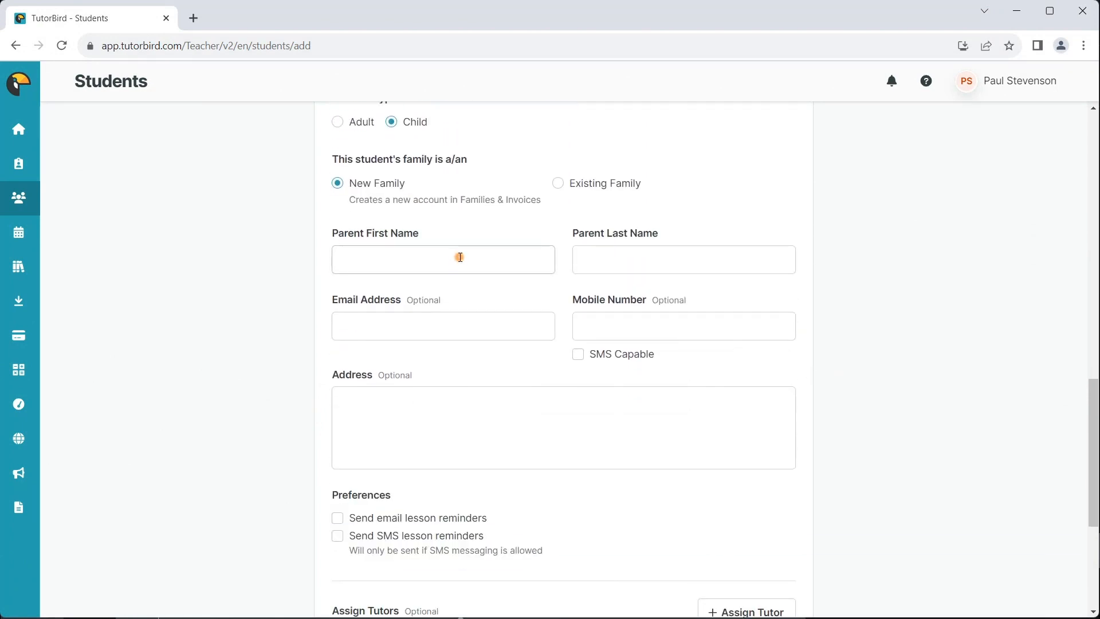
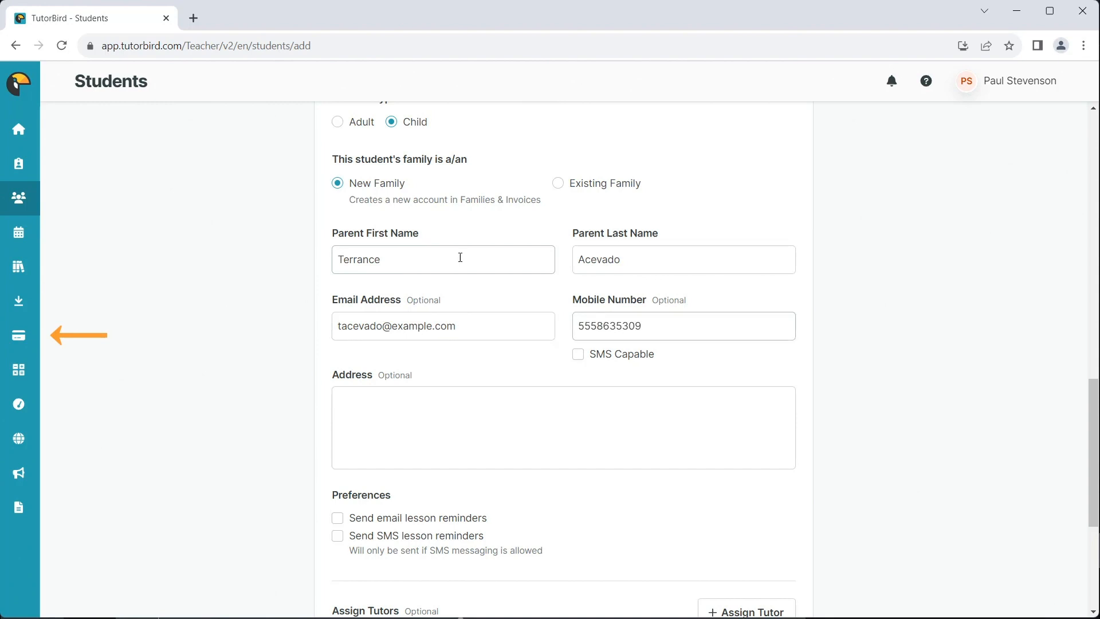
pyautogui.scroll(-3)
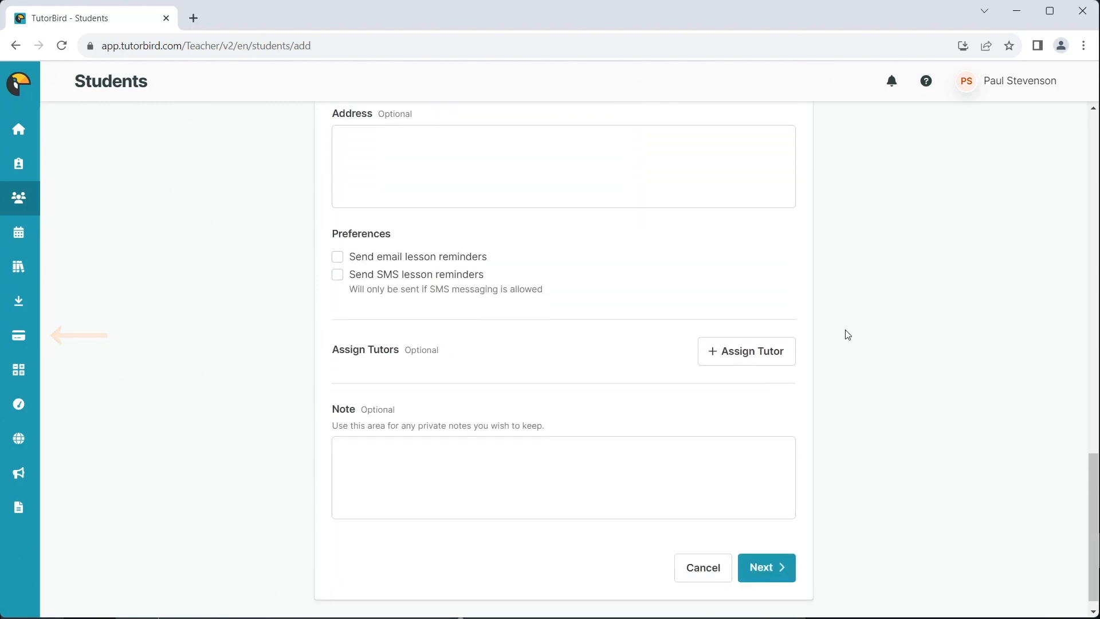
pyautogui.click(745, 351)
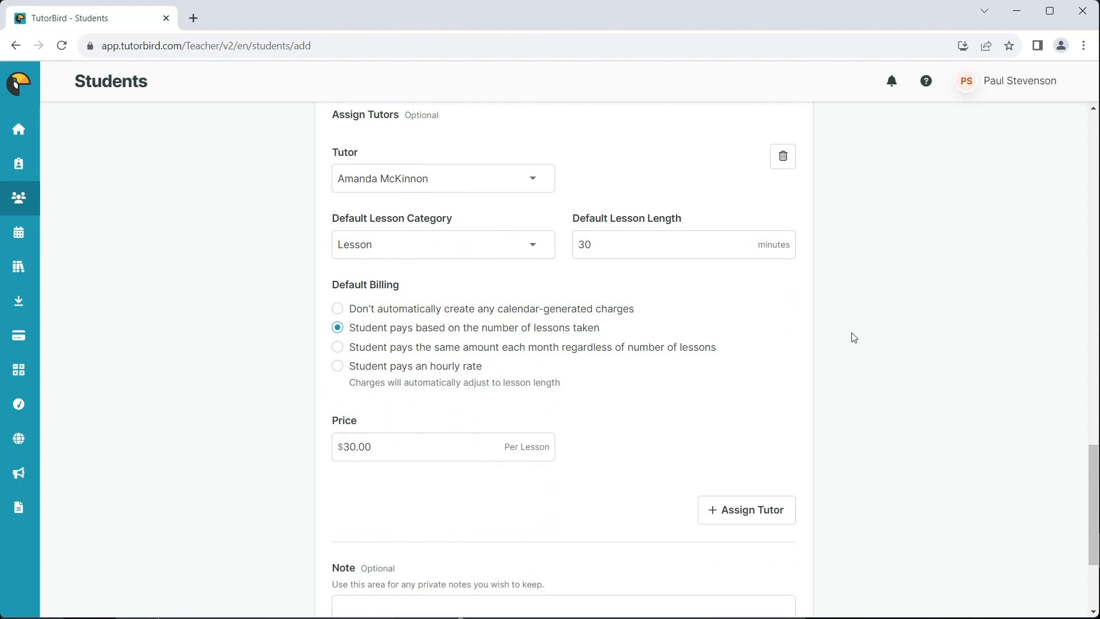
pyautogui.scroll(-3)
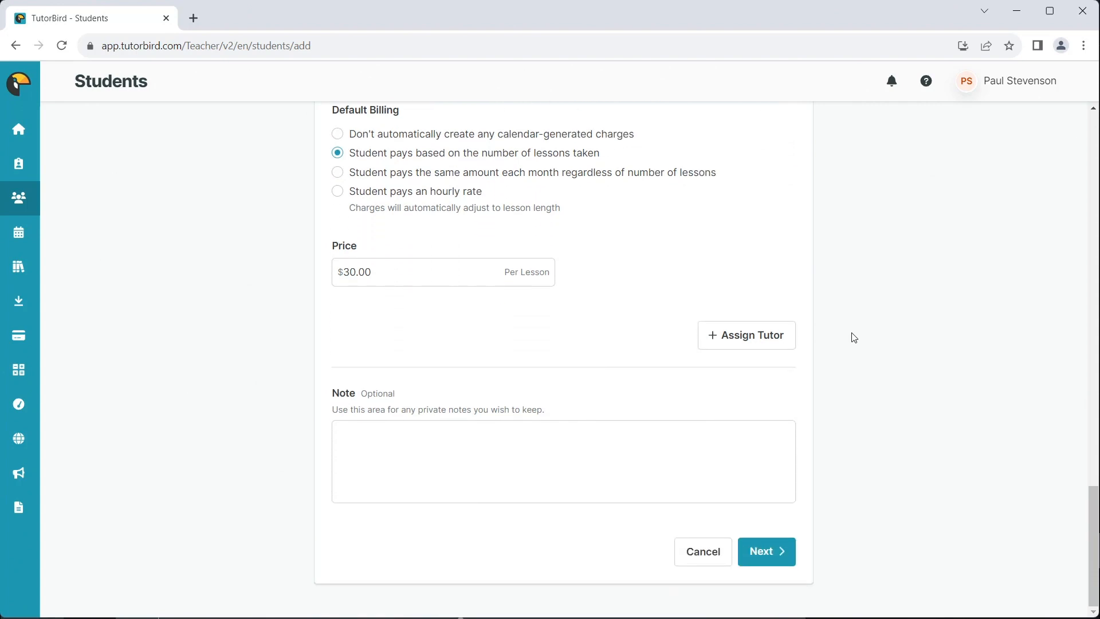
pyautogui.moveTo(834, 387)
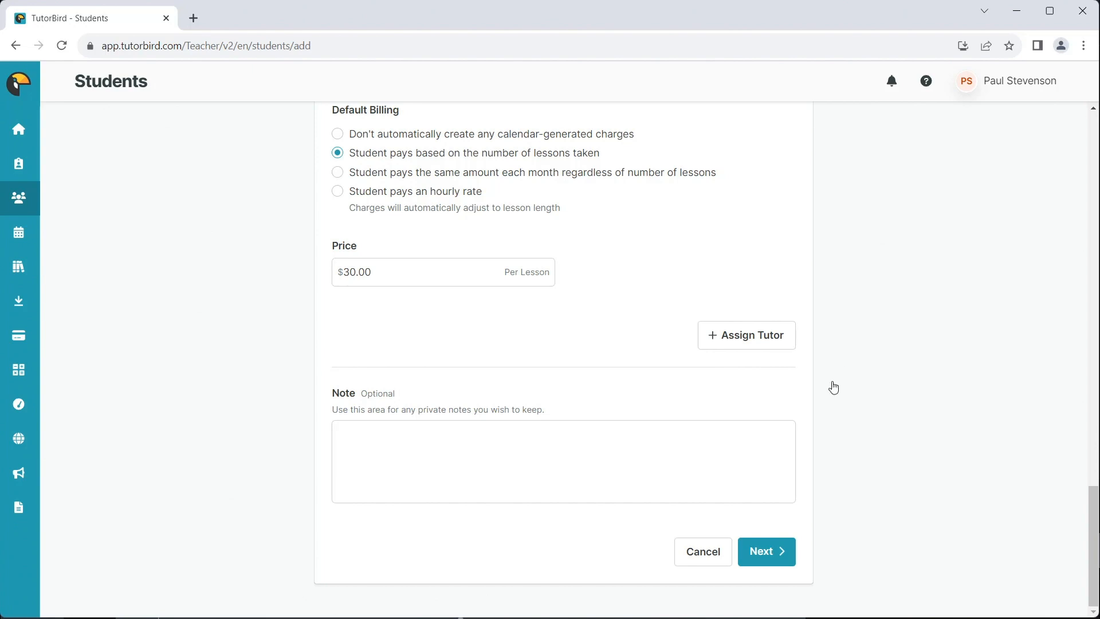
pyautogui.click(766, 551)
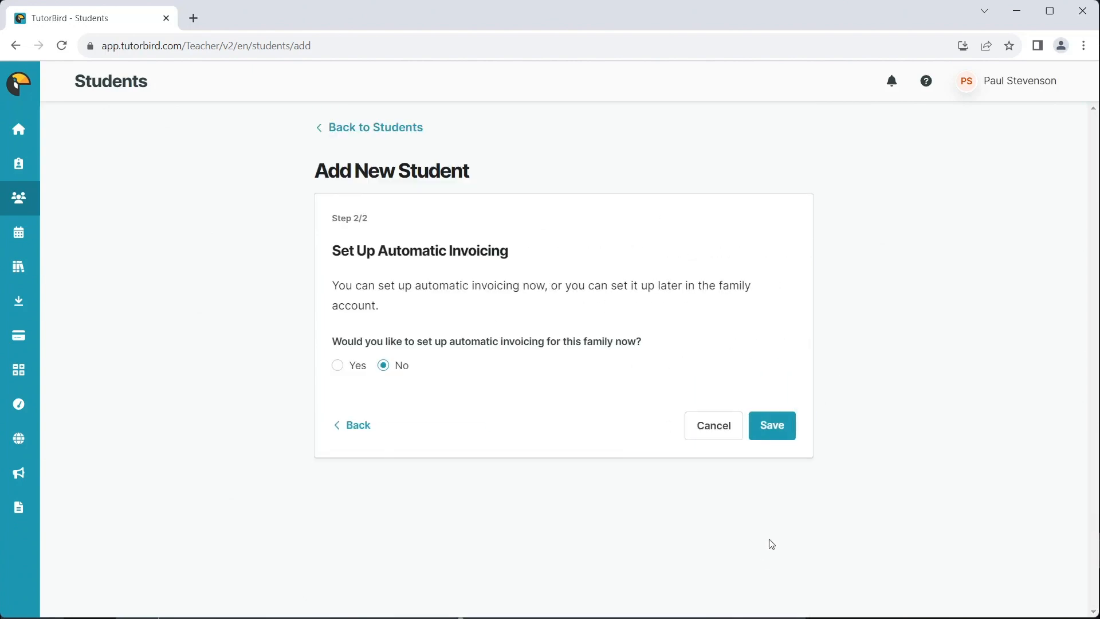
pyautogui.moveTo(832, 401)
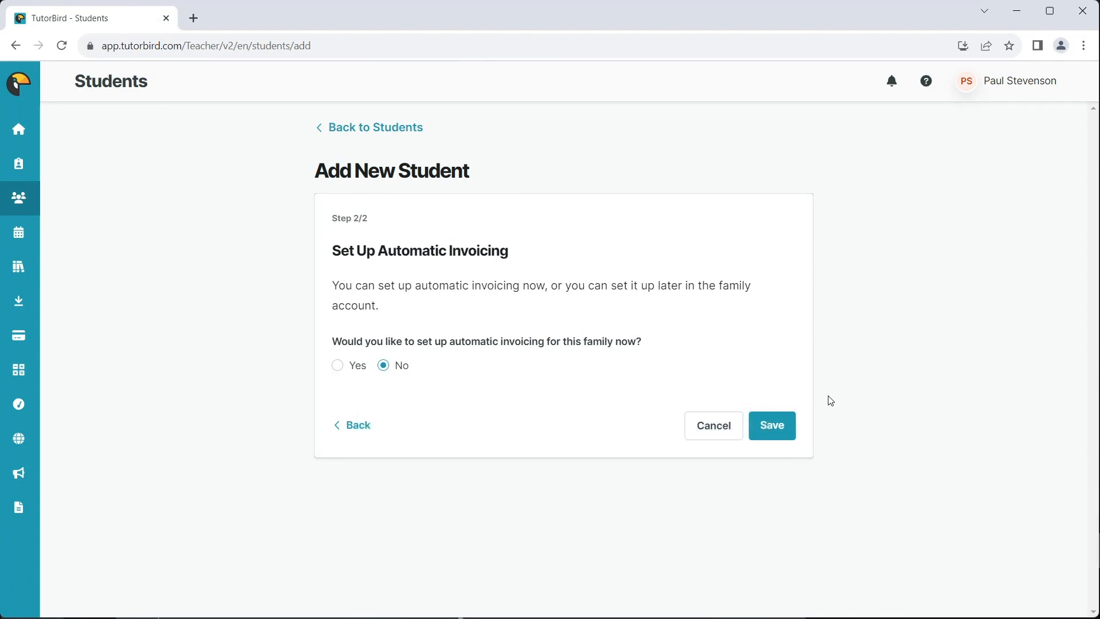
pyautogui.click(772, 425)
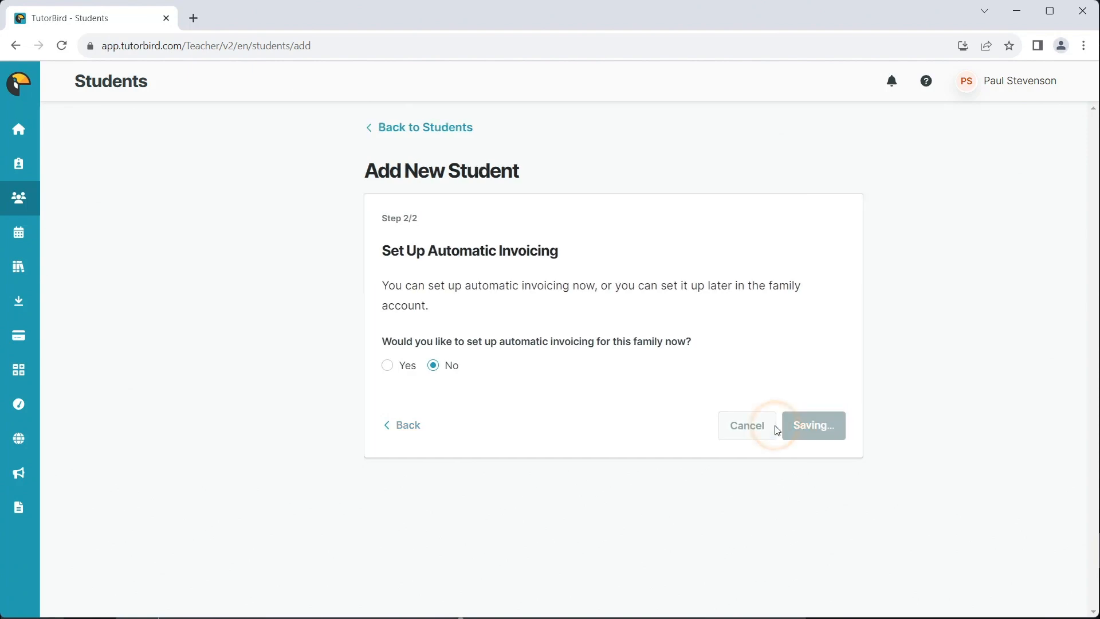
pyautogui.click(813, 425)
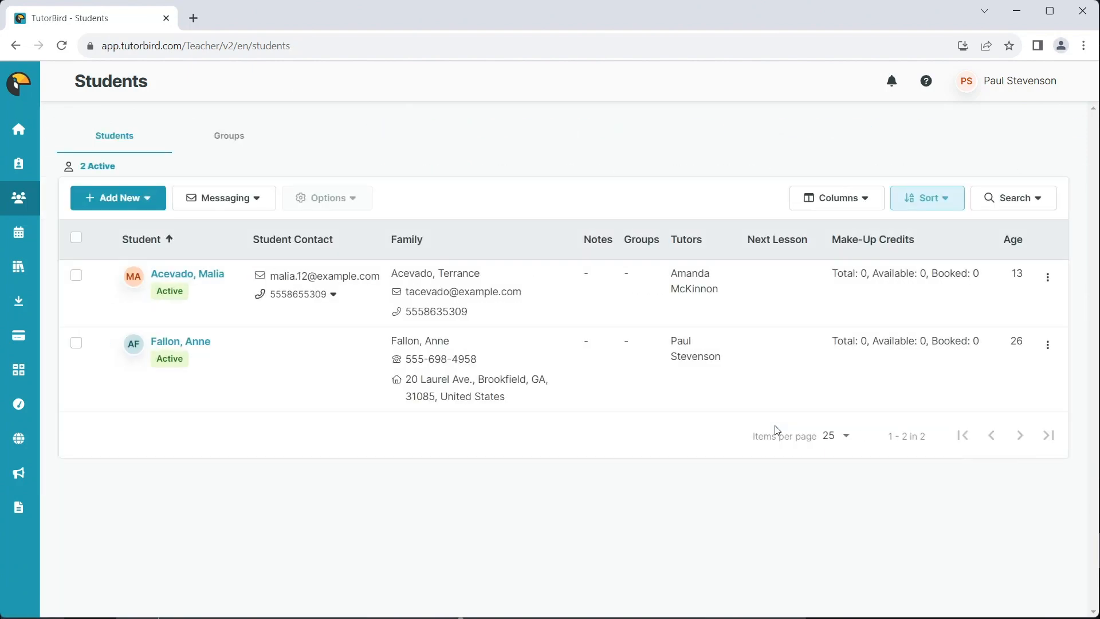